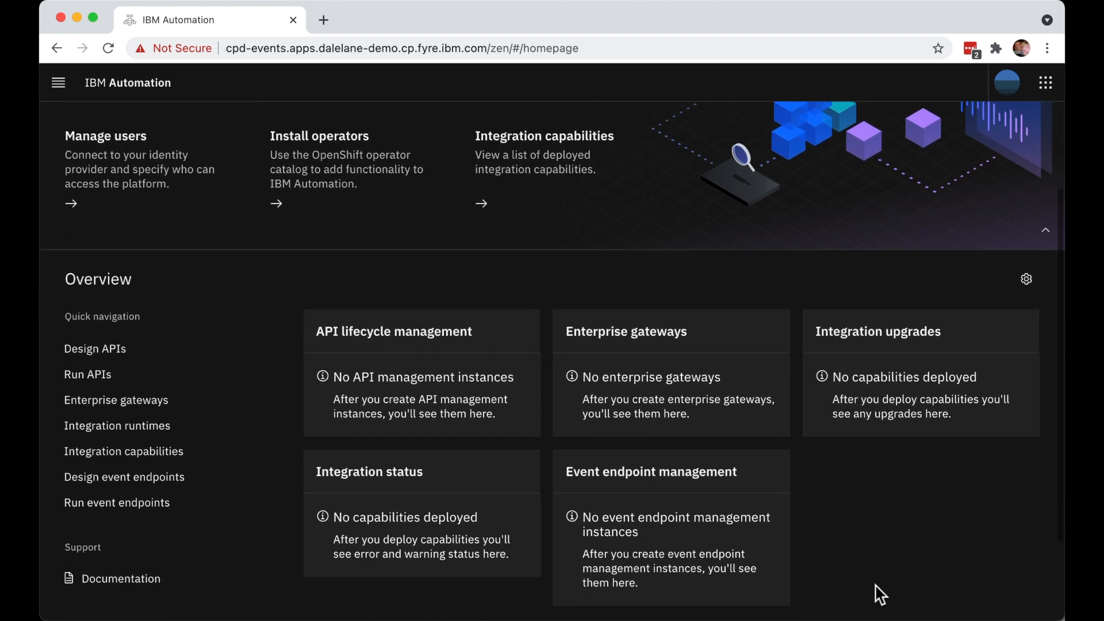
Go to the Integration capabilities page from Quick navigation on the home page.
{"action": "scroll", "scroll_direction": "down", "scroll_amount": 3}
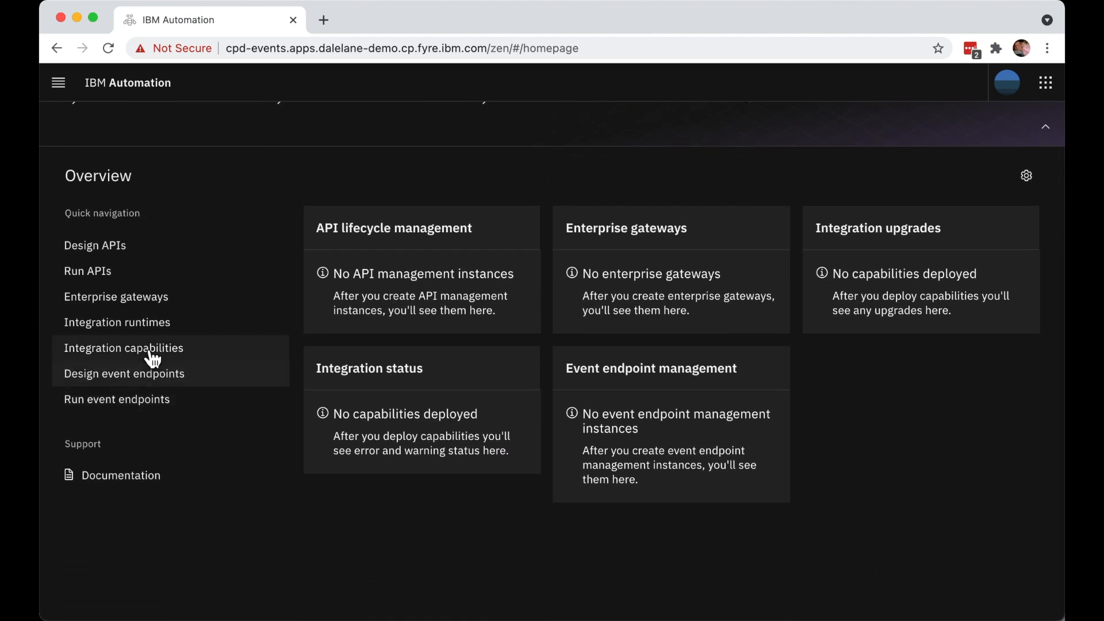
{"action": "left_click", "coordinate": [123, 347]}
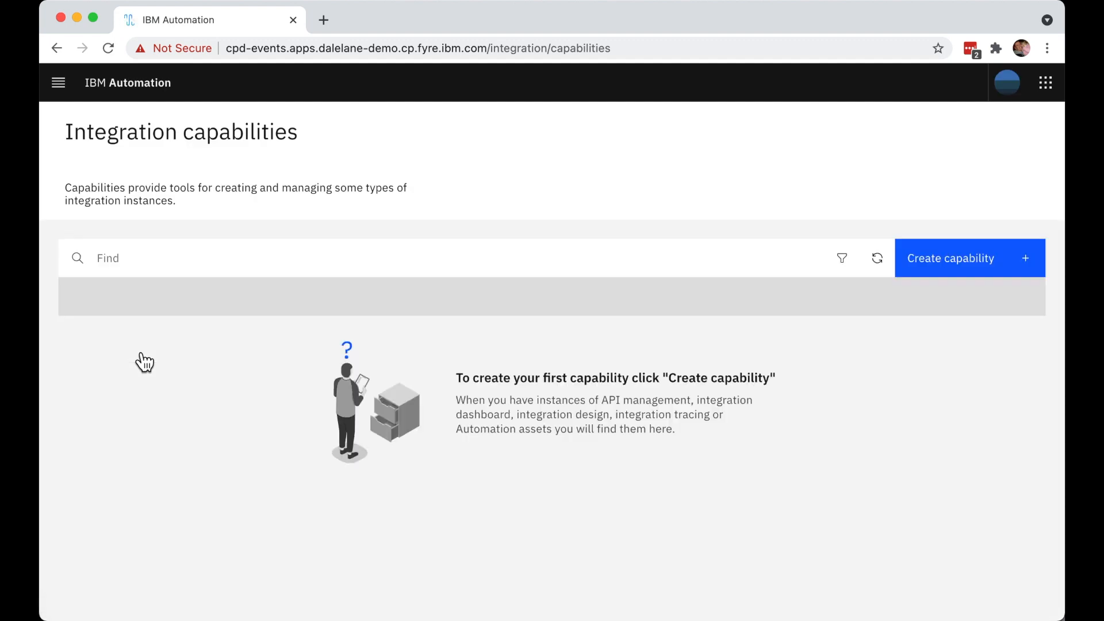
{"action": "mouse_move", "coordinate": [956, 278]}
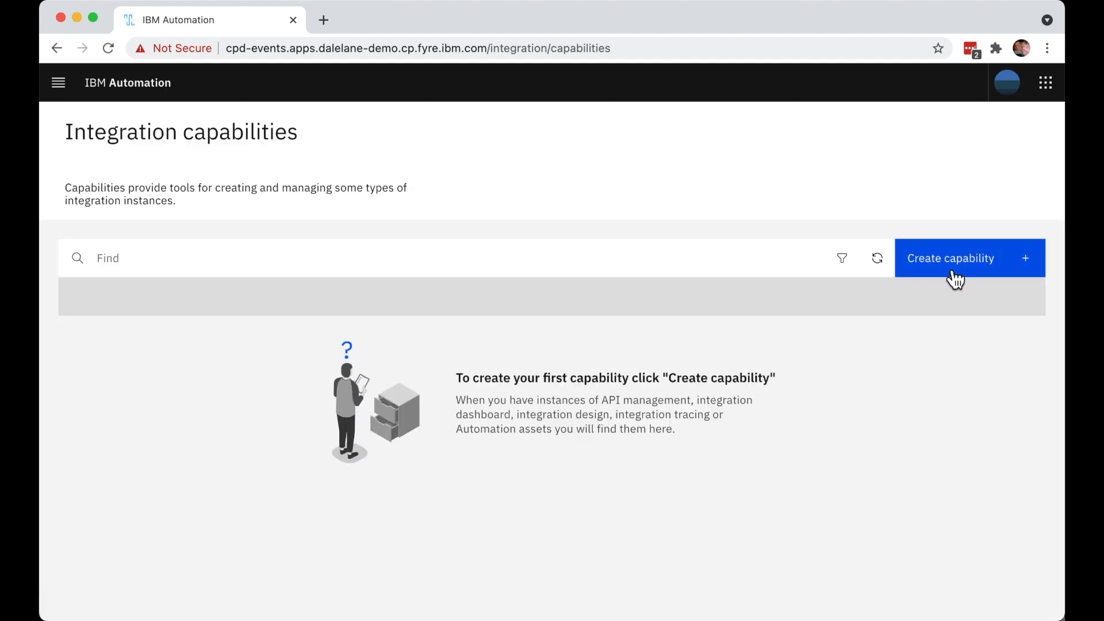
Start a new Event endpoint management capability of type 'Event Endpoints - One Node - Minimum'.
{"action": "left_click", "coordinate": [949, 258]}
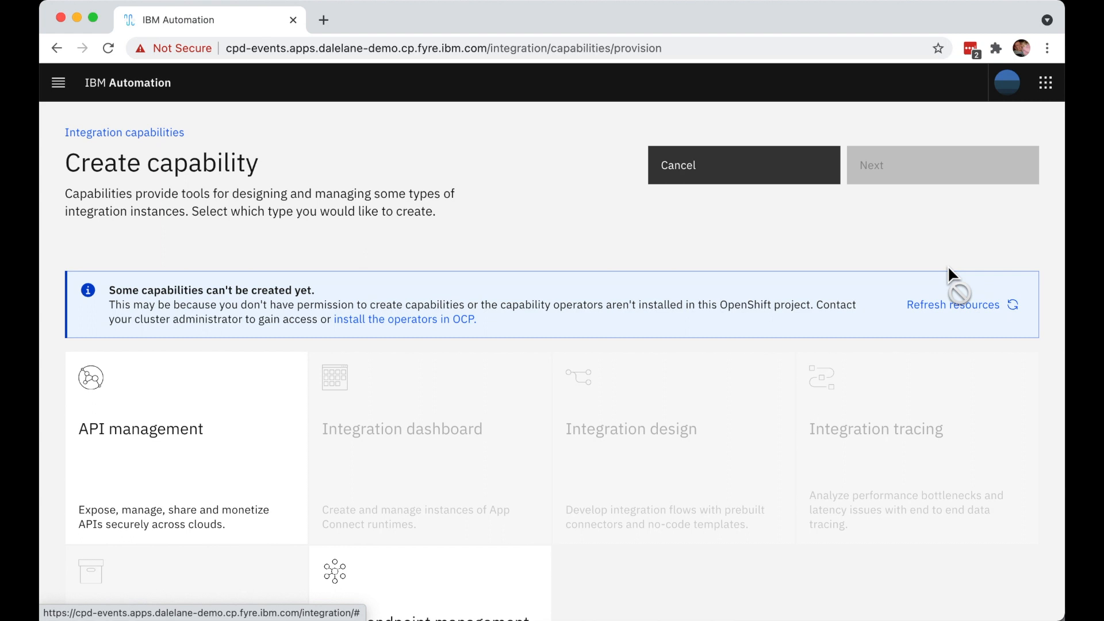
{"action": "scroll", "scroll_direction": "down", "scroll_amount": 3}
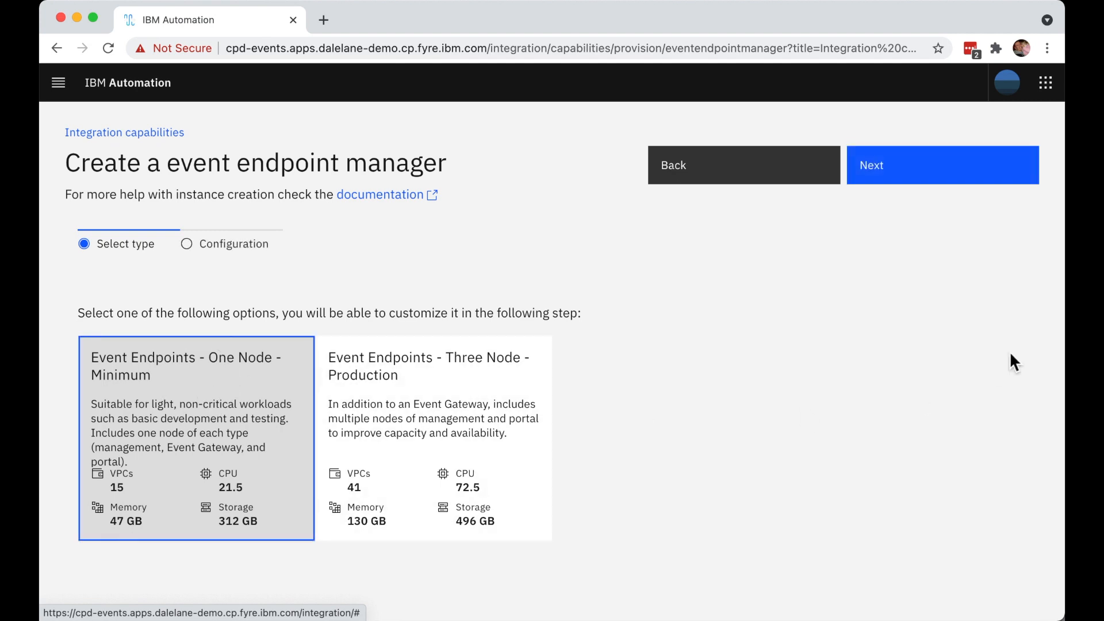
{"action": "left_click", "coordinate": [941, 165]}
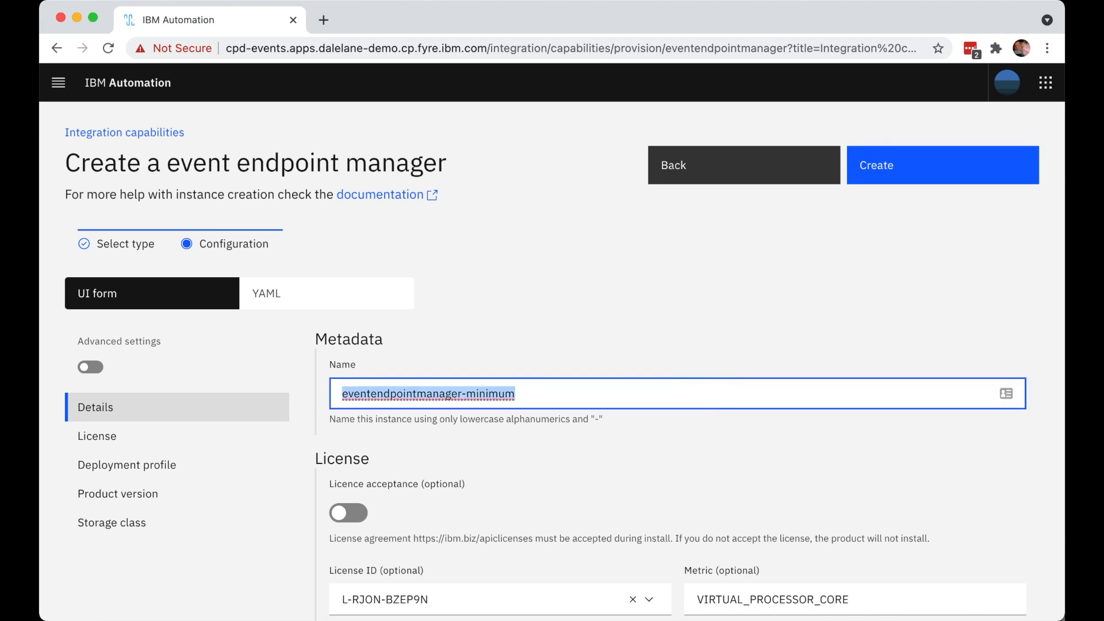
Name the instance 'dale', accept the licence, and briefly inspect the advanced settings.
{"action": "type", "text": "dale"}
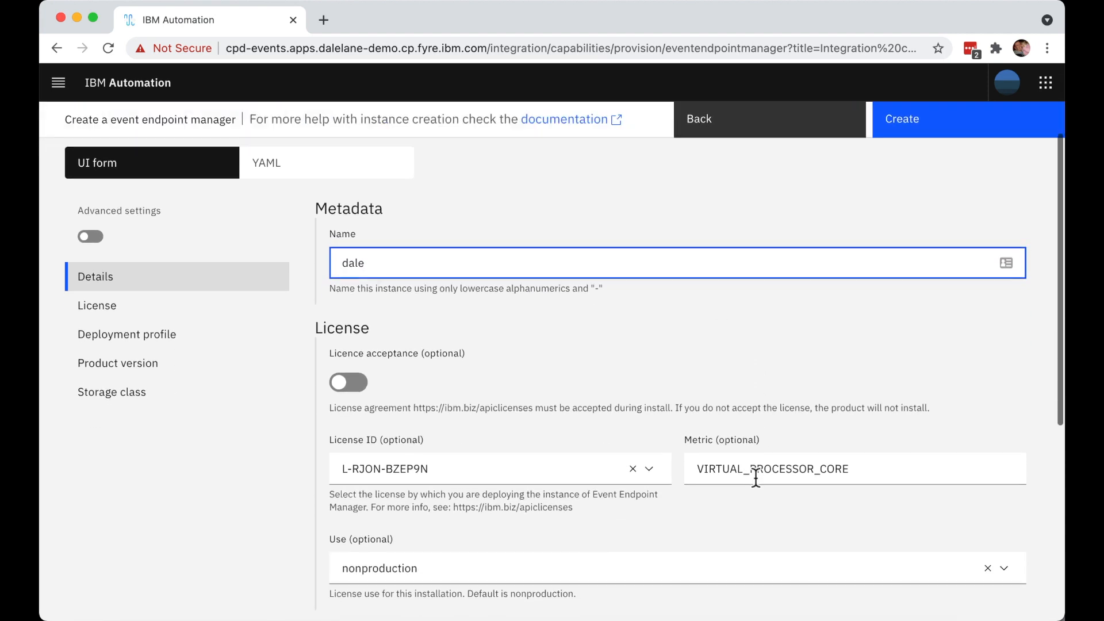
{"action": "left_click", "coordinate": [348, 381]}
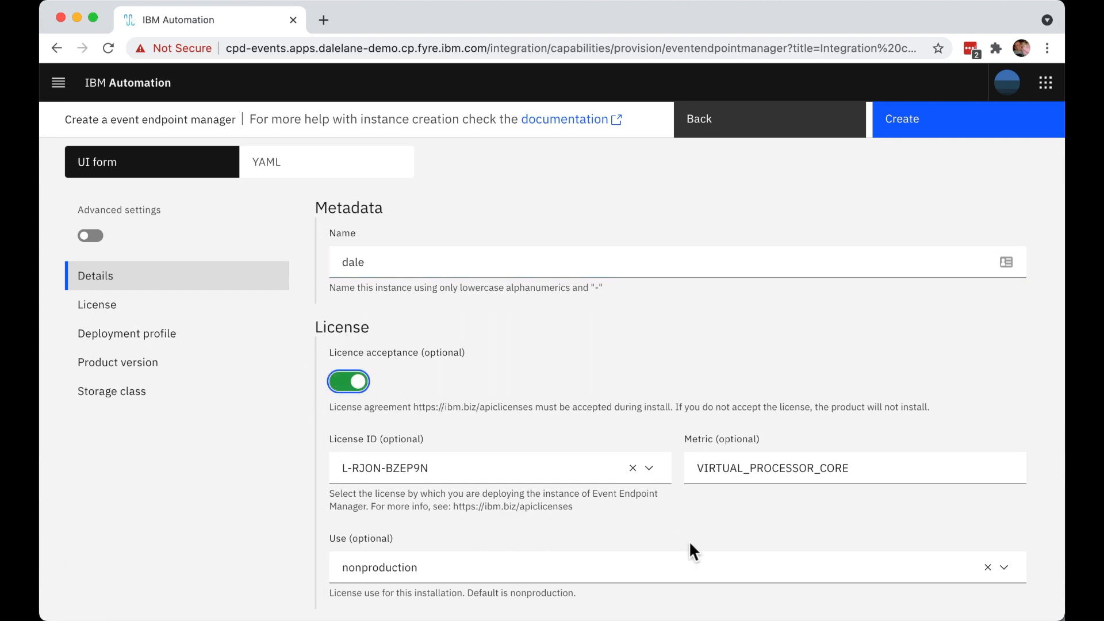
{"action": "scroll", "scroll_direction": "down", "scroll_amount": 3}
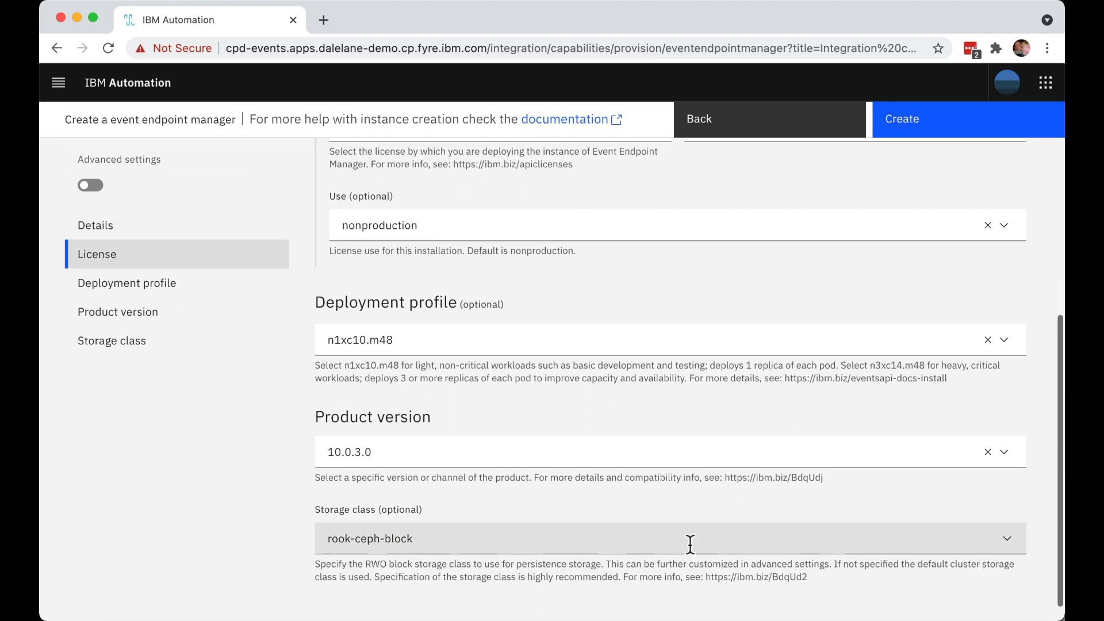
{"action": "scroll", "scroll_direction": "up", "scroll_amount": 3}
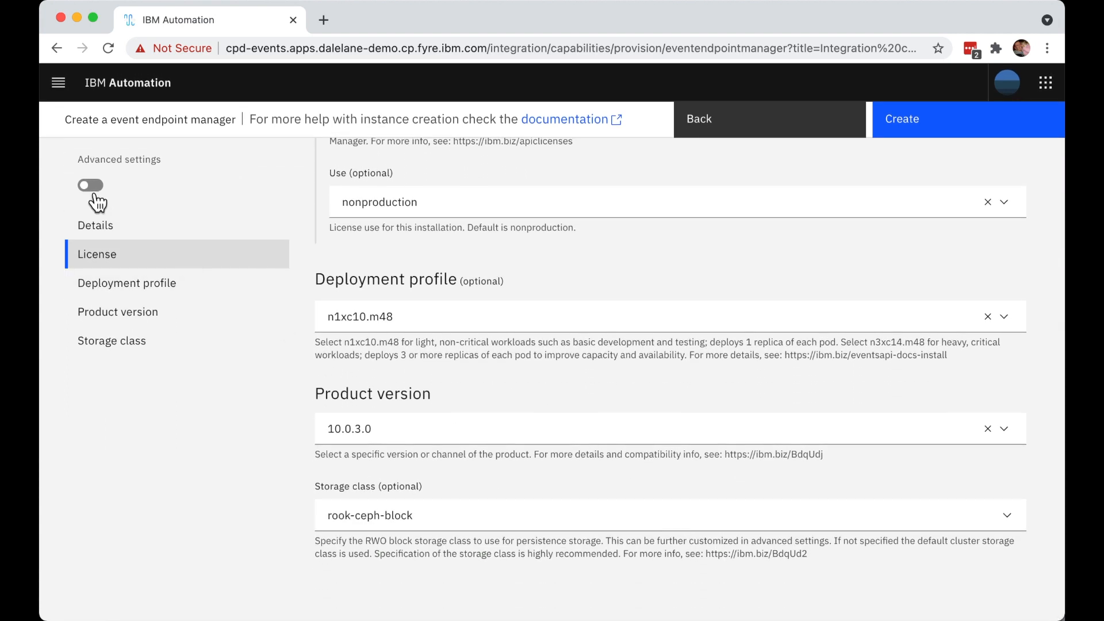
{"action": "left_click", "coordinate": [90, 186]}
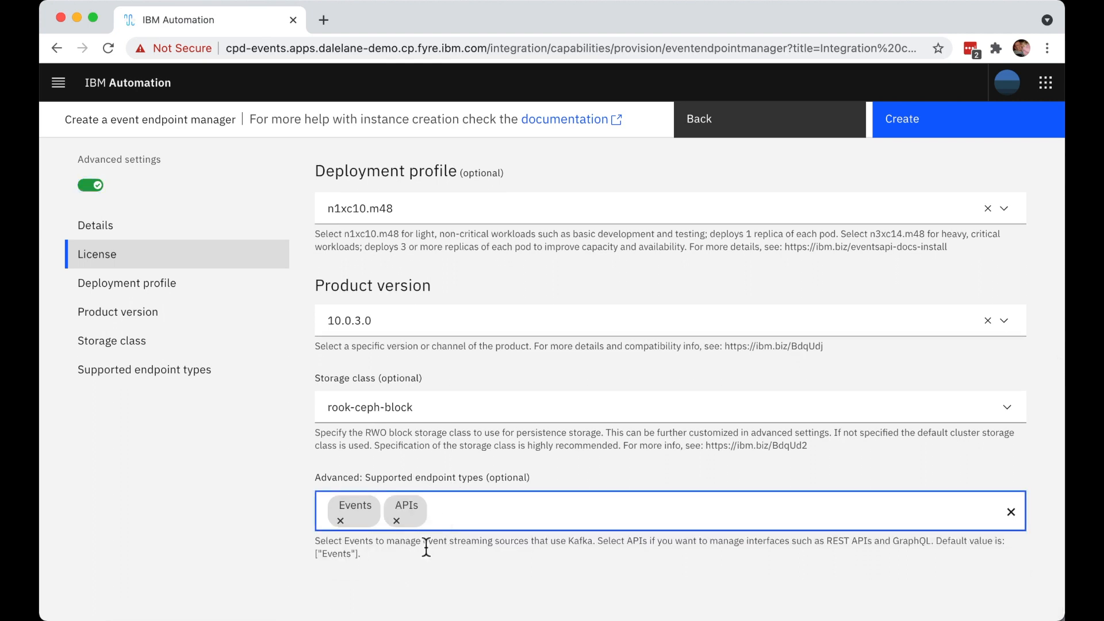
{"action": "left_click", "coordinate": [396, 521]}
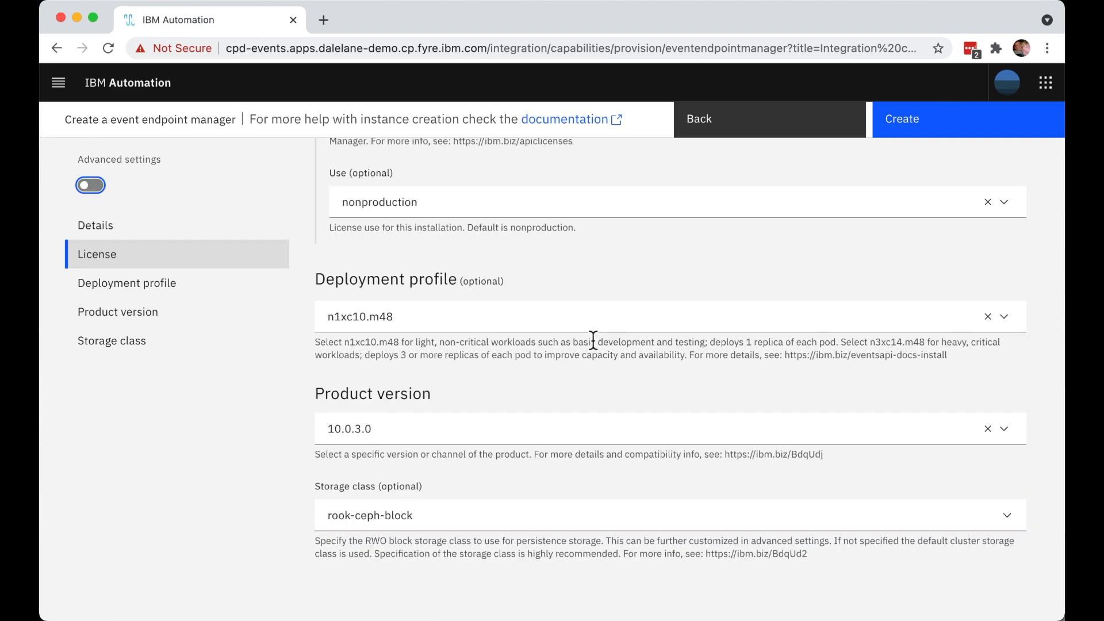
{"action": "scroll", "scroll_direction": "up", "scroll_amount": 3}
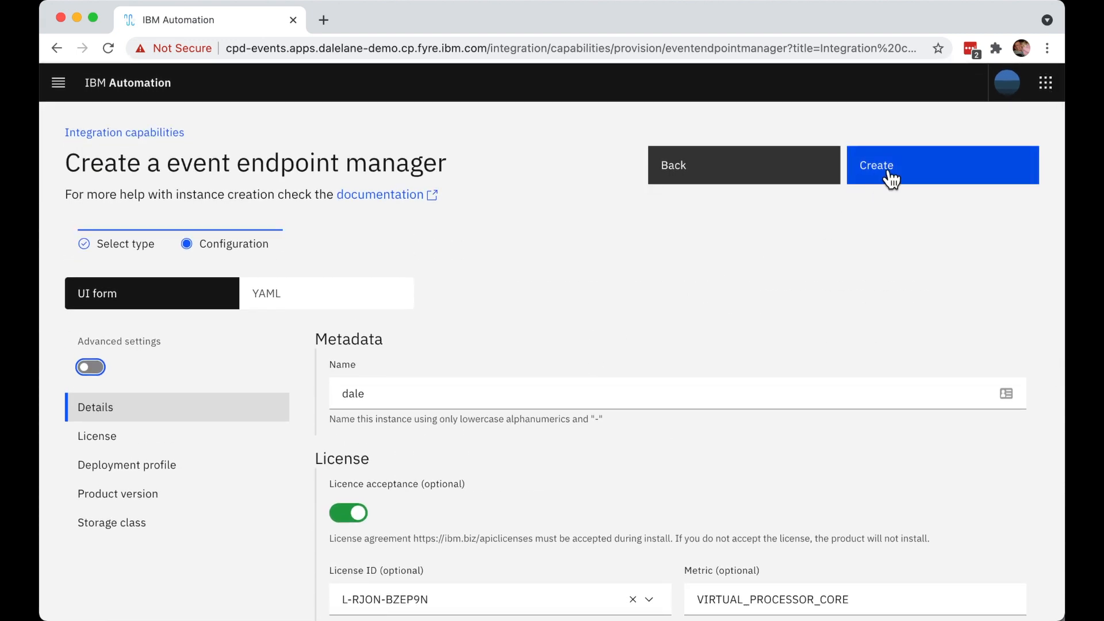
Create 'dale', wait for Ready, and enter its Cloud Manager from the capabilities table.
{"action": "left_click", "coordinate": [940, 165]}
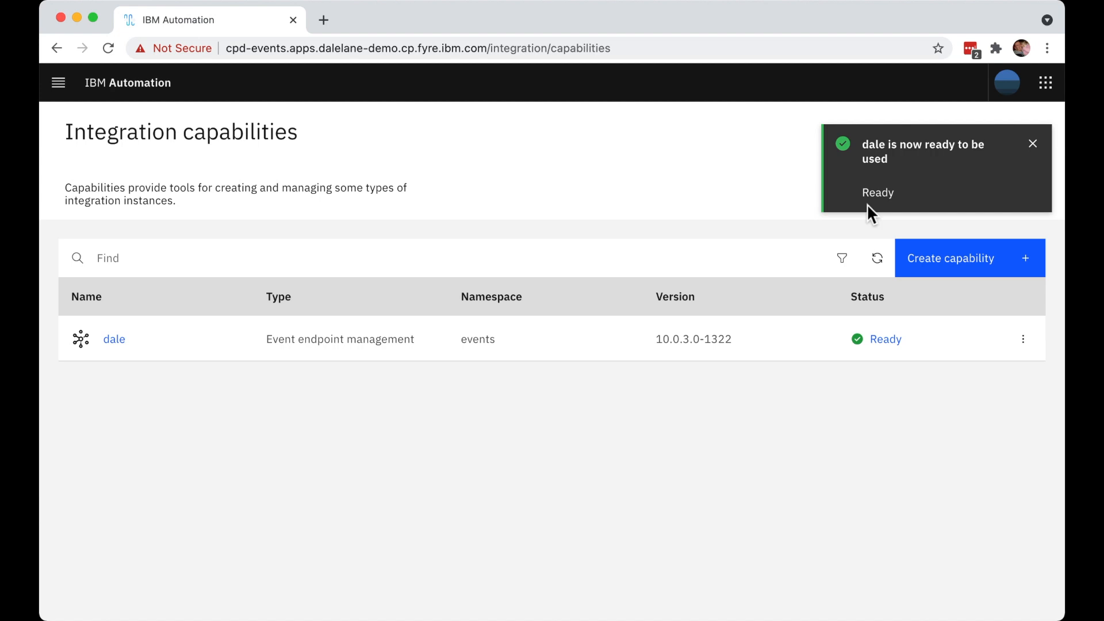
{"action": "left_click", "coordinate": [1032, 144]}
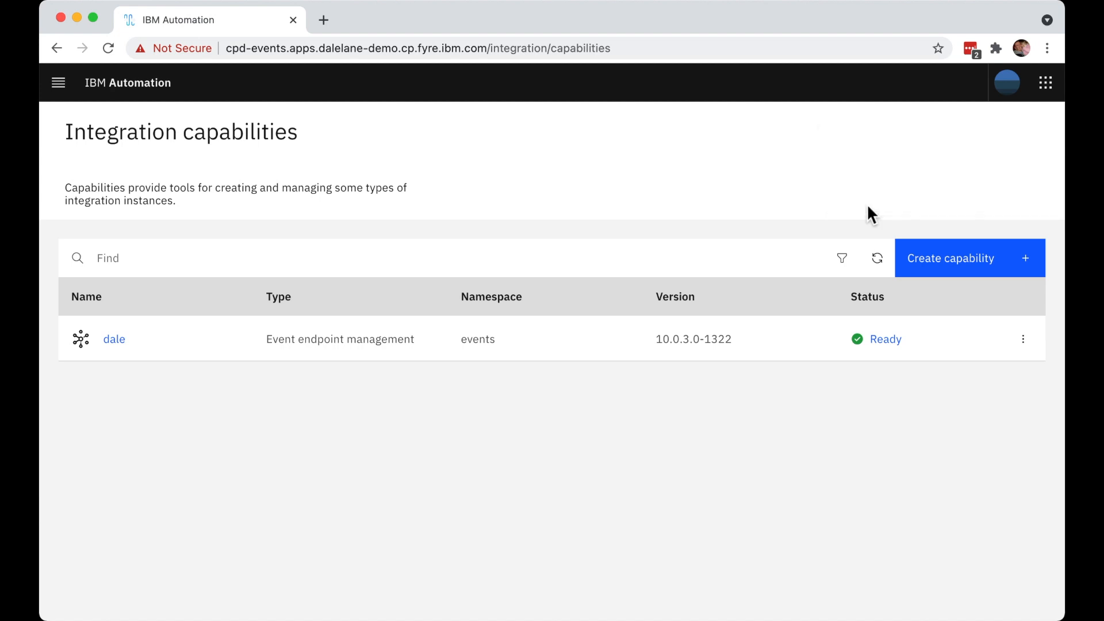
{"action": "left_click", "coordinate": [114, 339]}
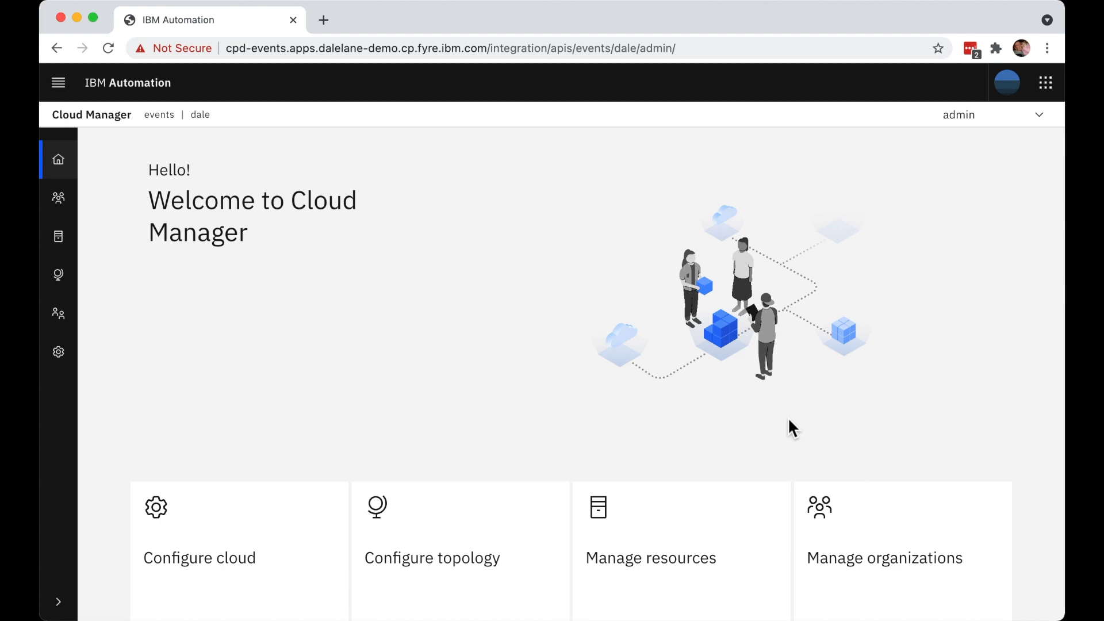
Create a new provider organization titled famicom with owner username admin.
{"action": "scroll", "scroll_direction": "down", "scroll_amount": 3}
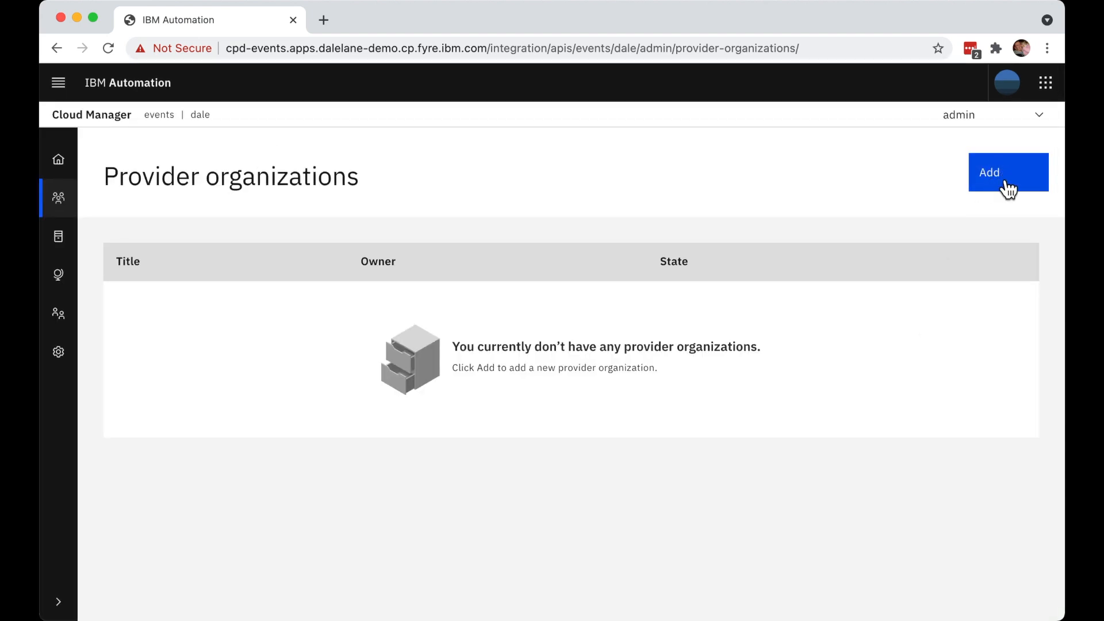
{"action": "left_click", "coordinate": [1007, 172]}
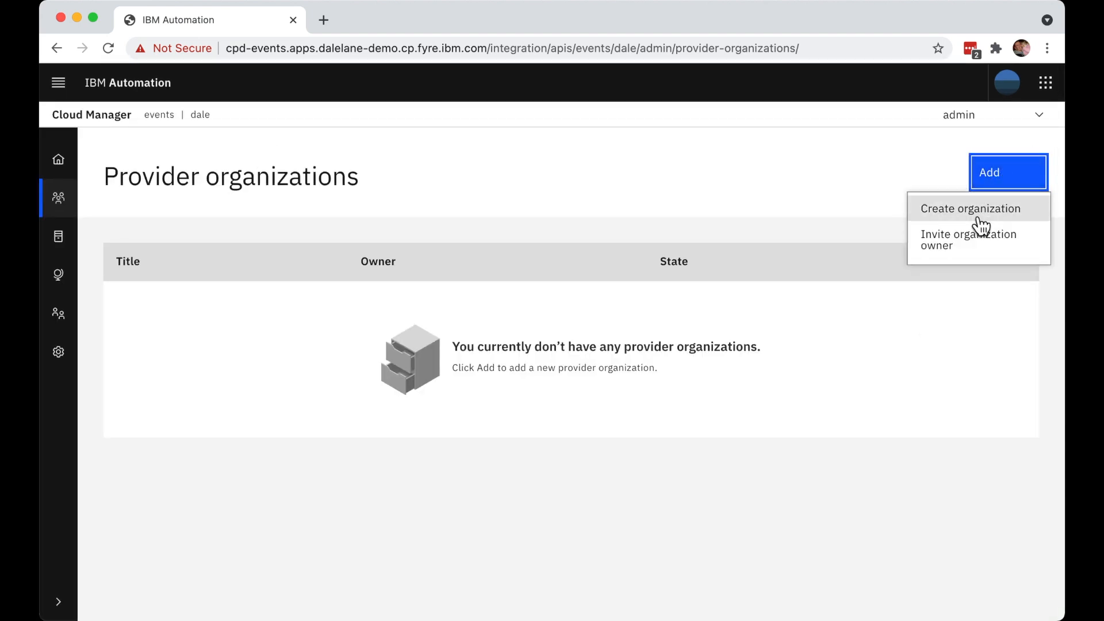
{"action": "left_click", "coordinate": [971, 209]}
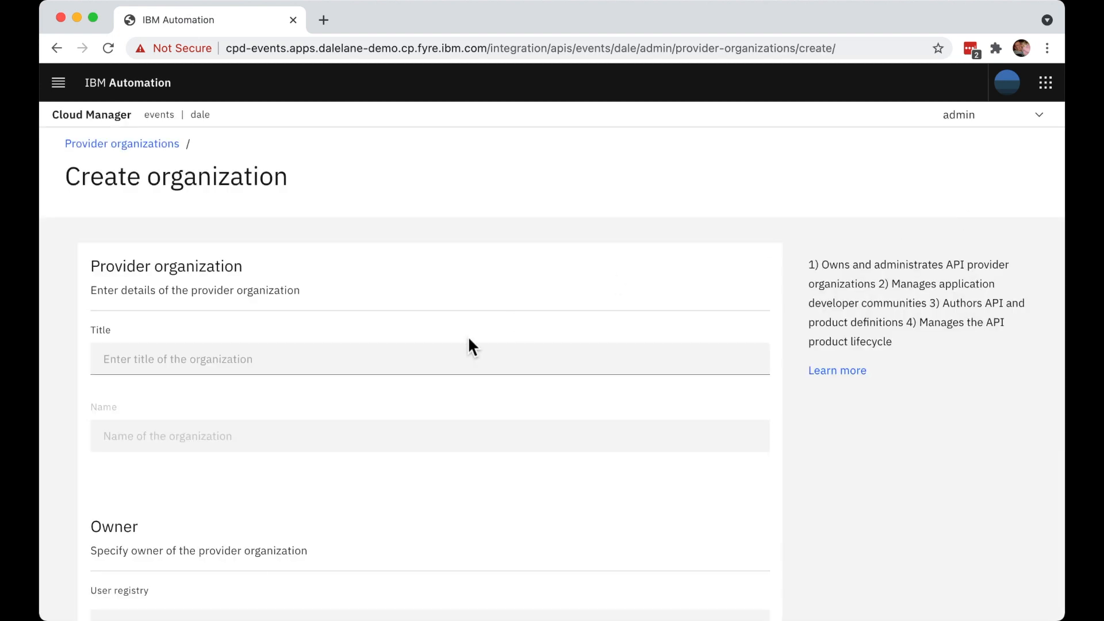
{"action": "type", "text": "famicm"}
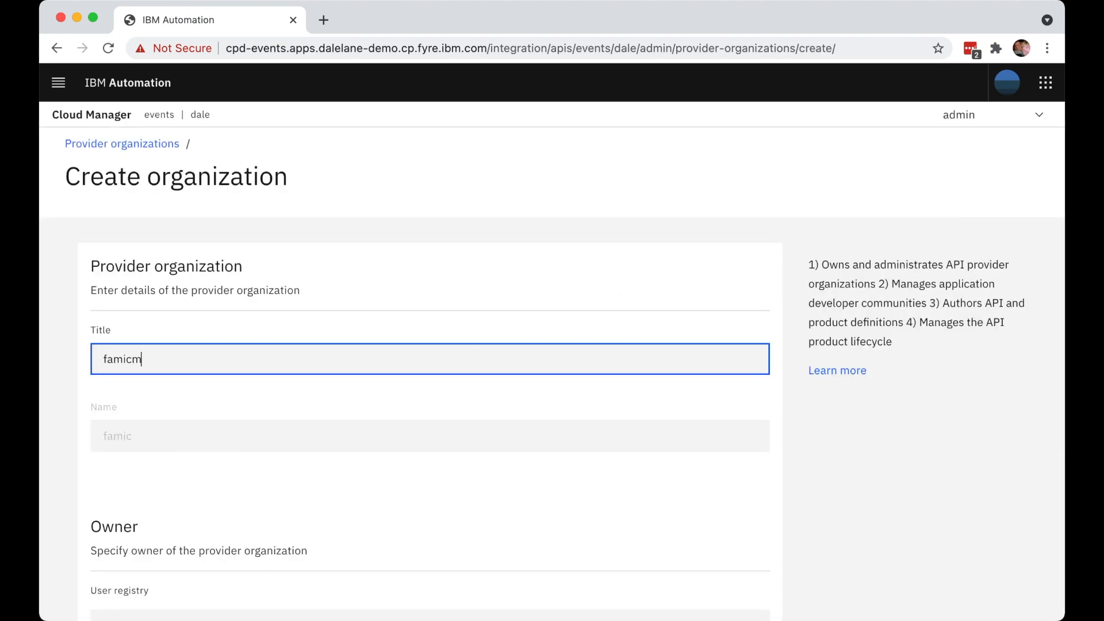
{"action": "scroll", "scroll_direction": "down", "scroll_amount": 3}
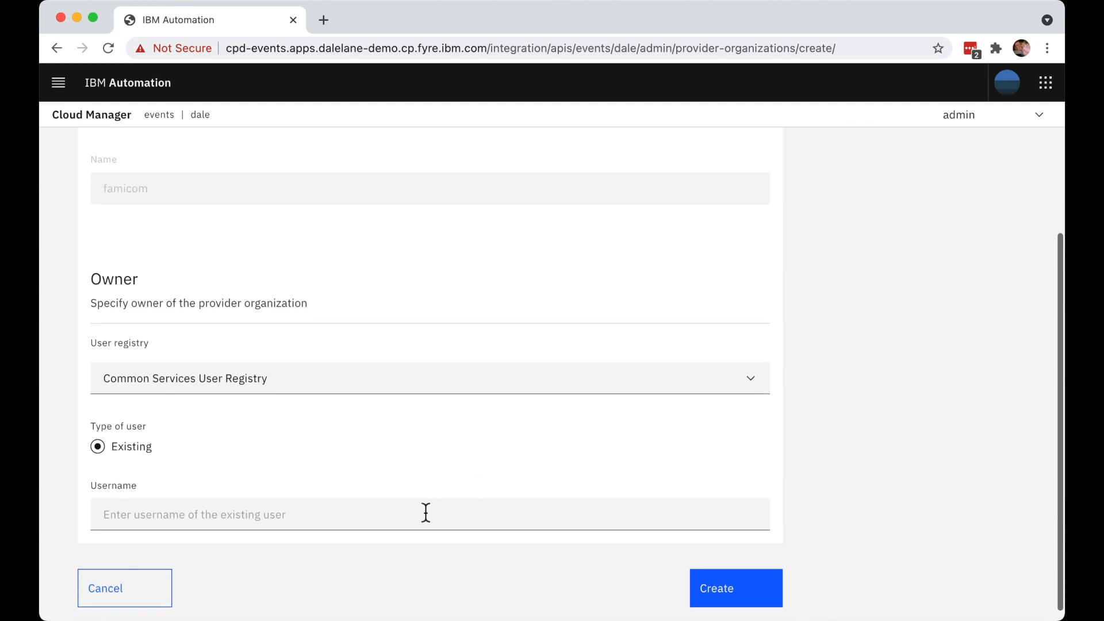
{"action": "type", "text": "admin"}
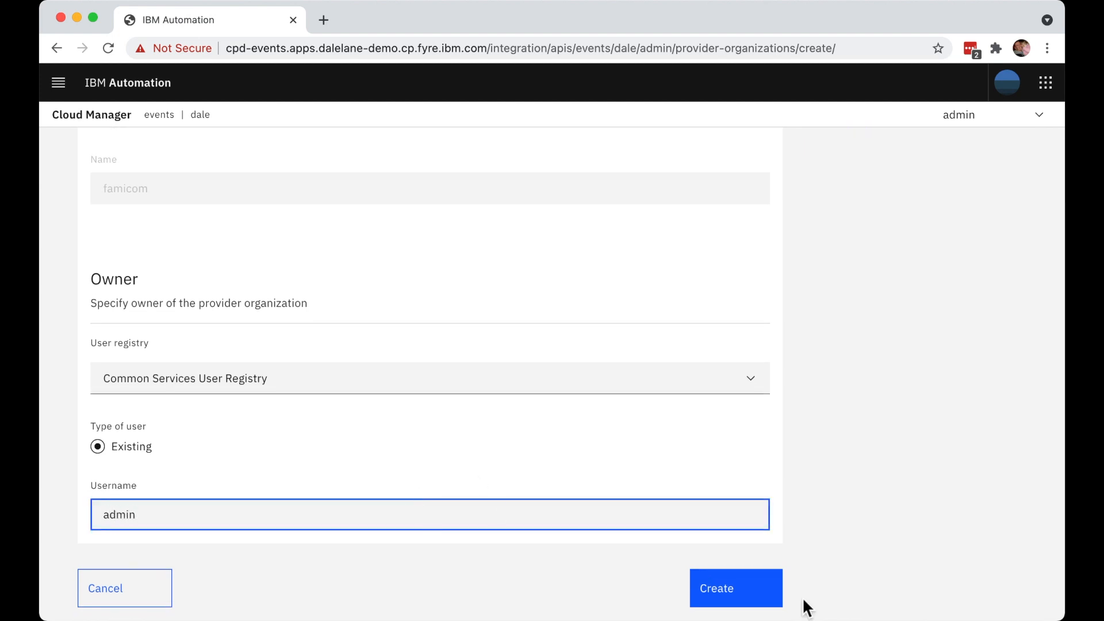
{"action": "left_click", "coordinate": [734, 587]}
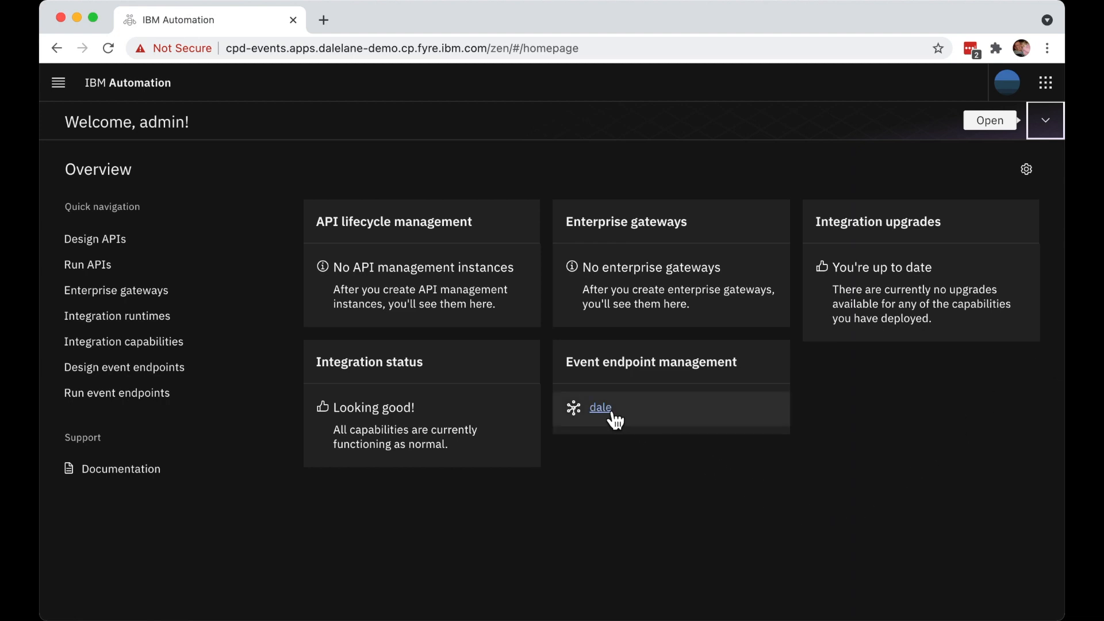
Enter the dale instance, go to Manage catalogs, and bring up the Add catalog choices.
{"action": "left_click", "coordinate": [599, 407]}
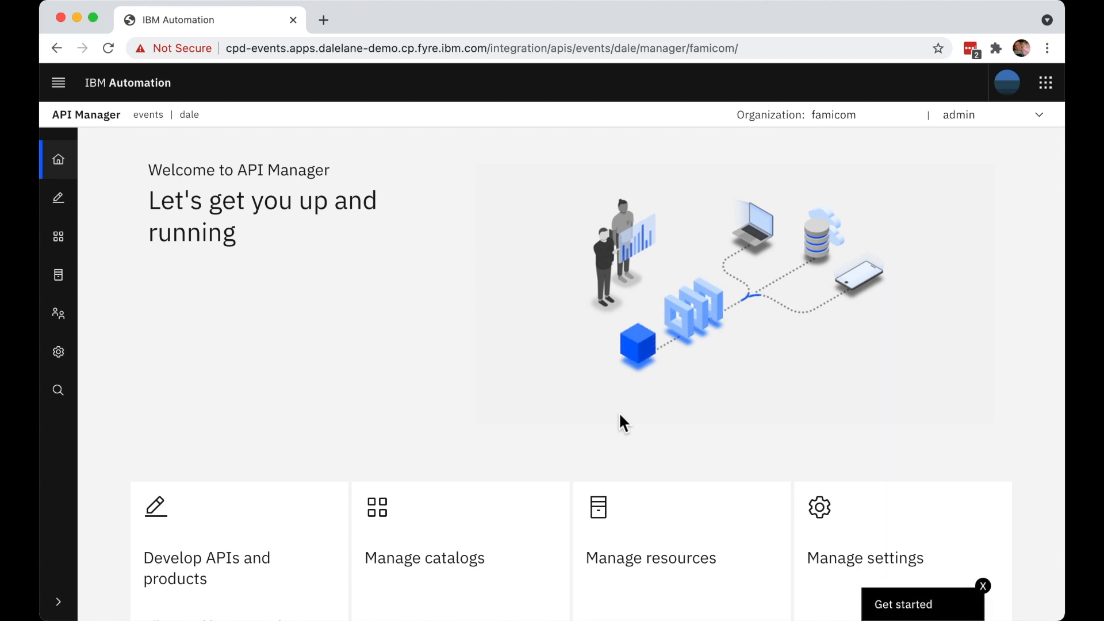
{"action": "scroll", "scroll_direction": "down", "scroll_amount": 3}
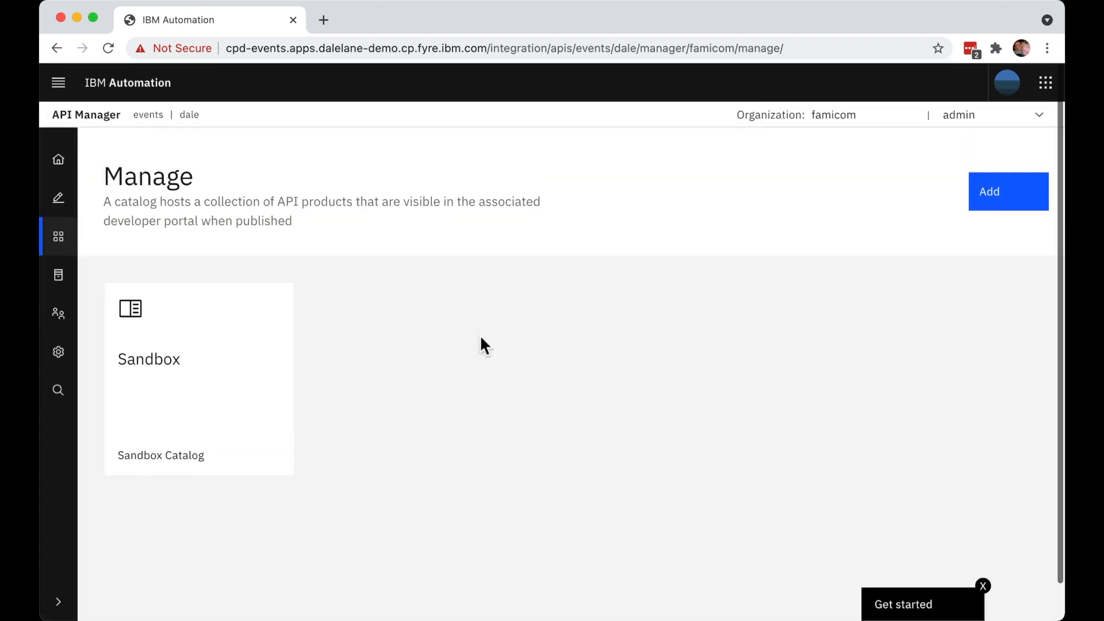
{"action": "left_click", "coordinate": [1007, 191]}
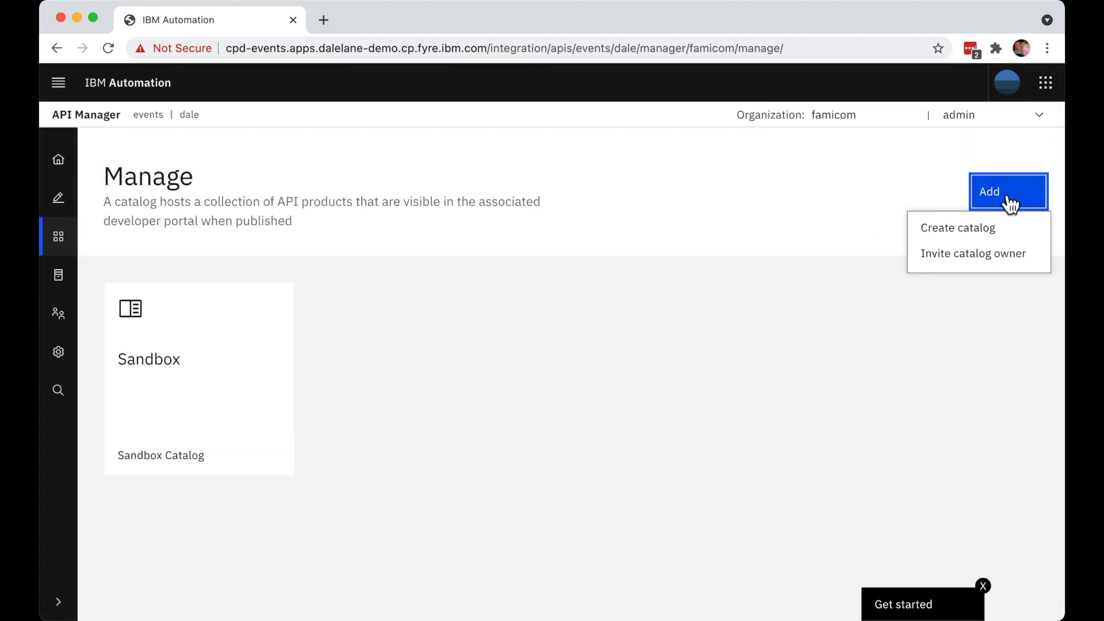
Create a new catalog with the title 'Demo'.
{"action": "left_click", "coordinate": [957, 228]}
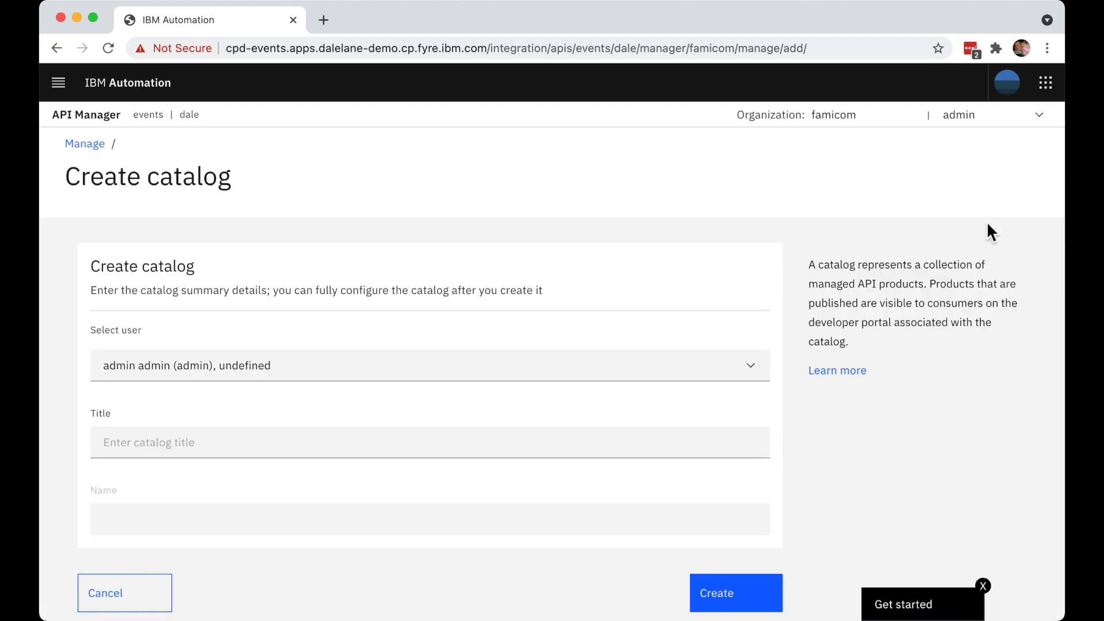
{"action": "left_click", "coordinate": [429, 442]}
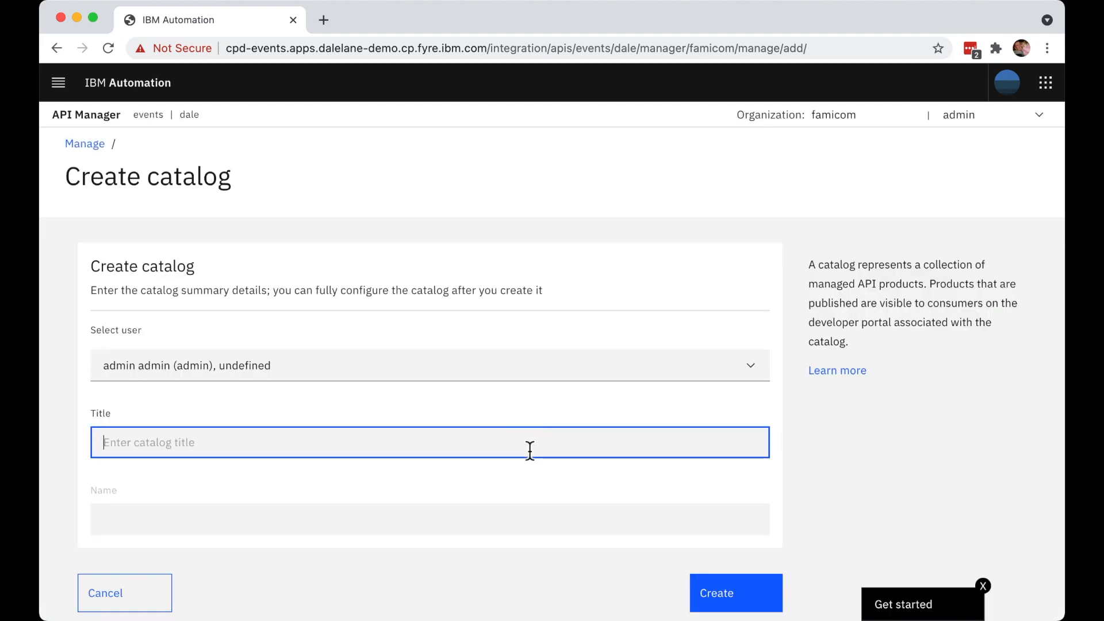
{"action": "type", "text": "Demo"}
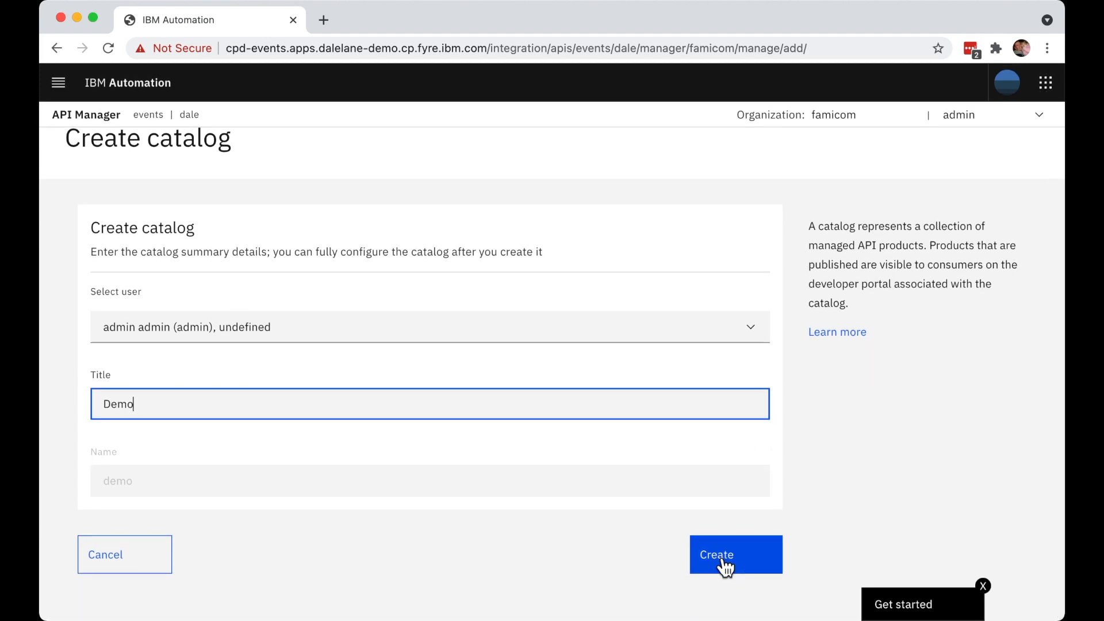
{"action": "left_click", "coordinate": [734, 554]}
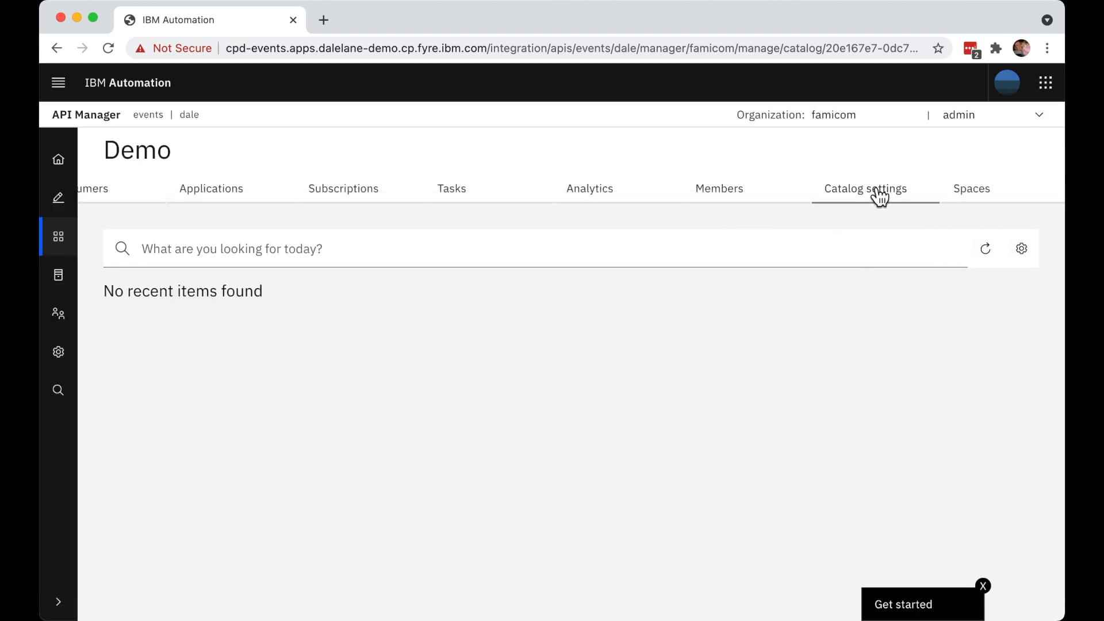
In Demo's Catalog settings, enable event-gateway-service under Gateway services and save.
{"action": "left_click", "coordinate": [863, 188]}
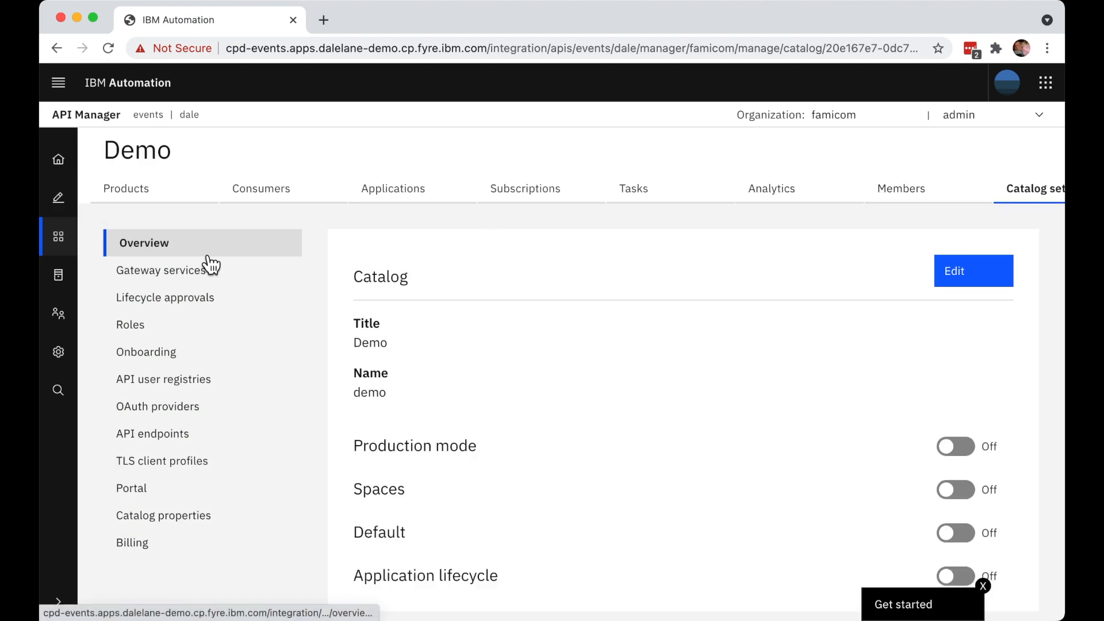
{"action": "left_click", "coordinate": [165, 270]}
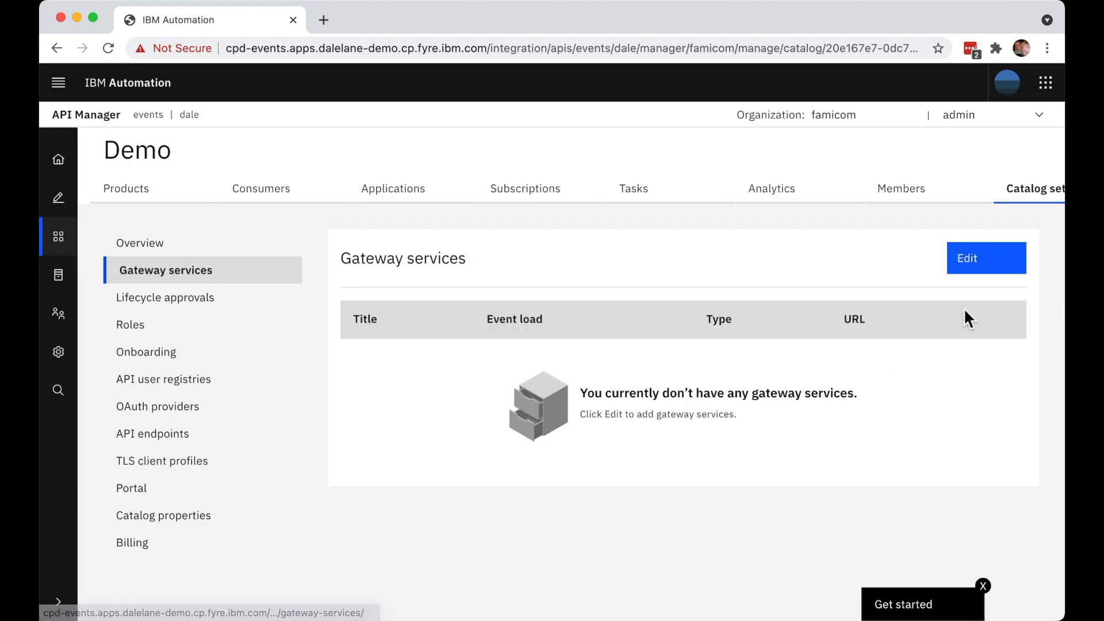
{"action": "left_click", "coordinate": [985, 258]}
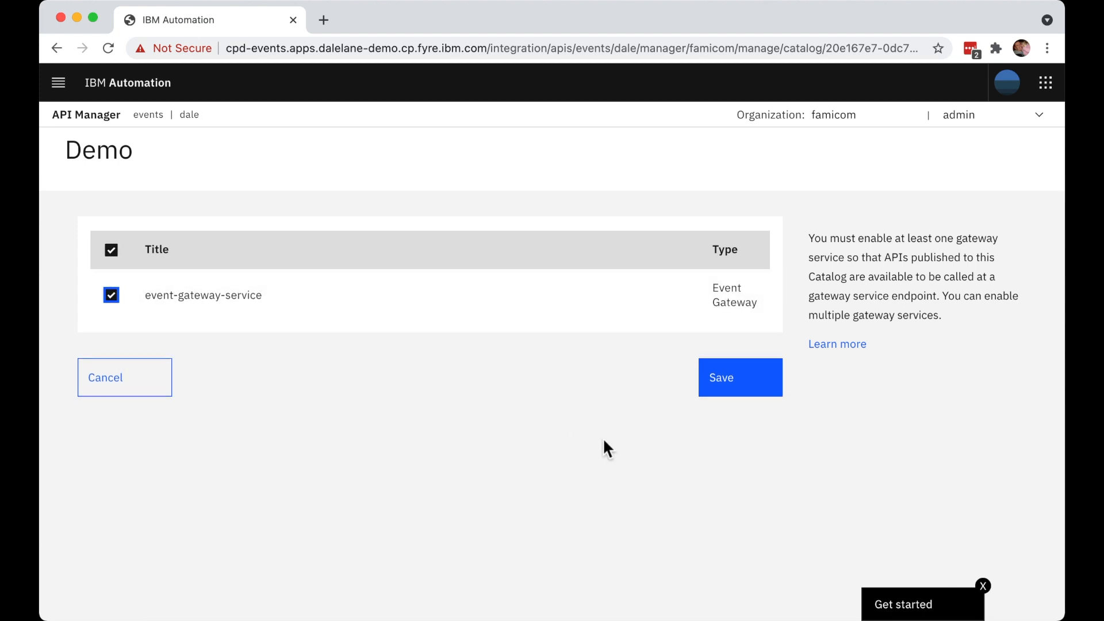
{"action": "left_click", "coordinate": [739, 376]}
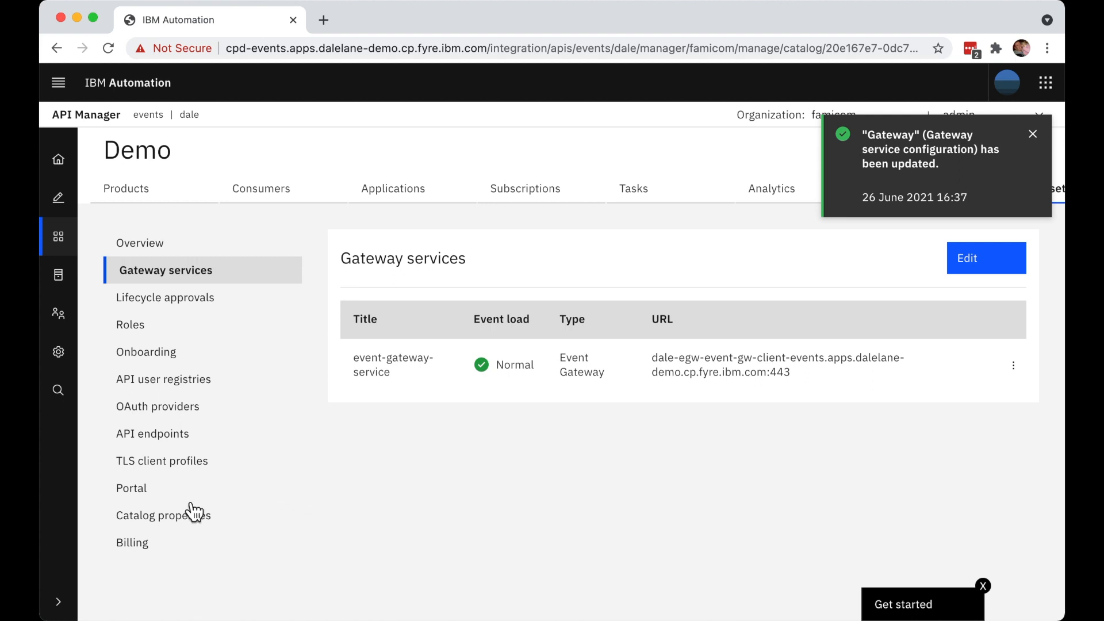
{"action": "left_click", "coordinate": [131, 487]}
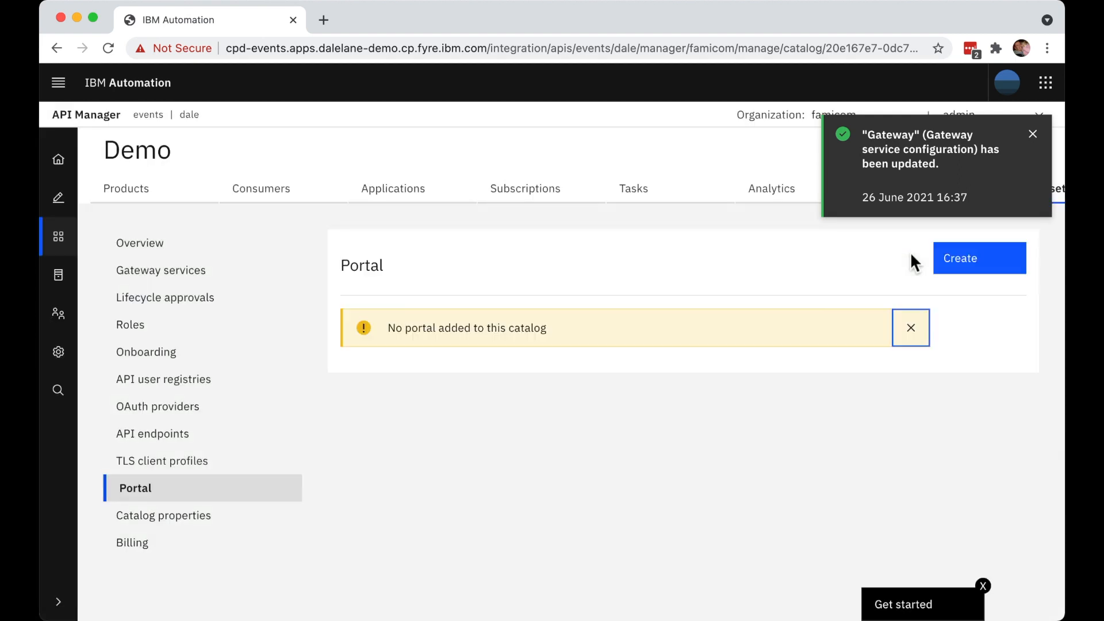
Create a portal site for Demo using portal-service with the suggested famicom/demo URL.
{"action": "left_click", "coordinate": [977, 257]}
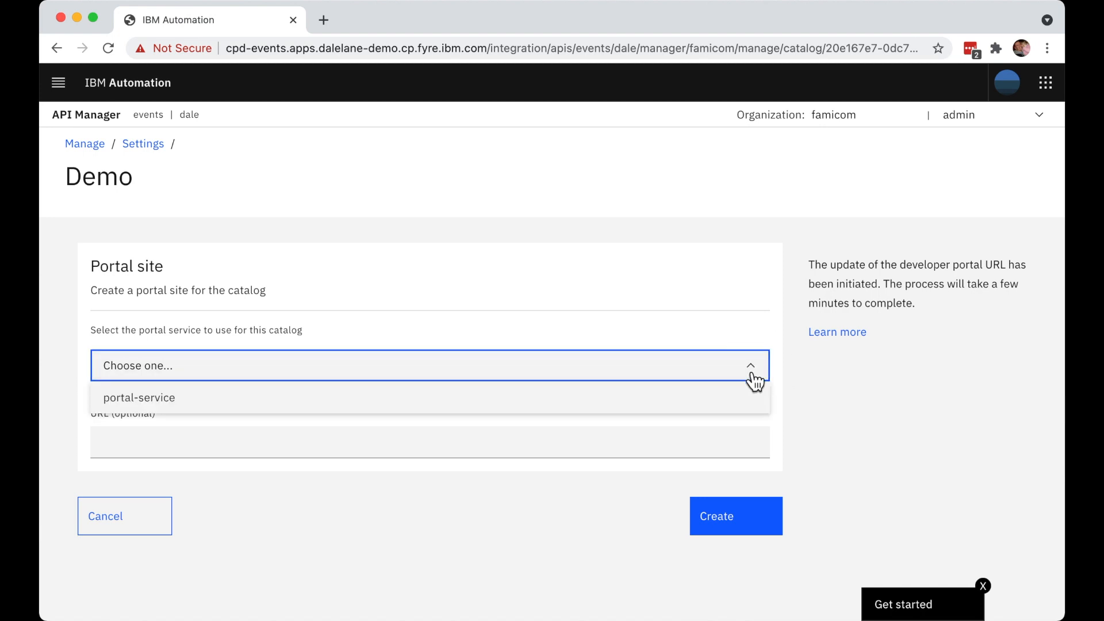
{"action": "left_click", "coordinate": [138, 398]}
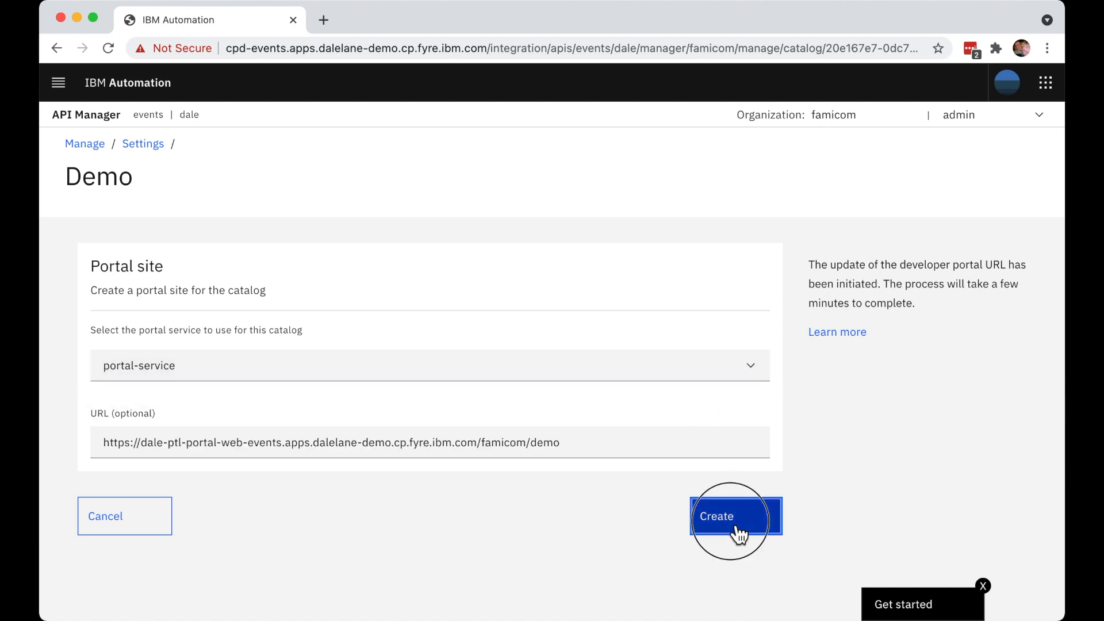
{"action": "left_click", "coordinate": [734, 515]}
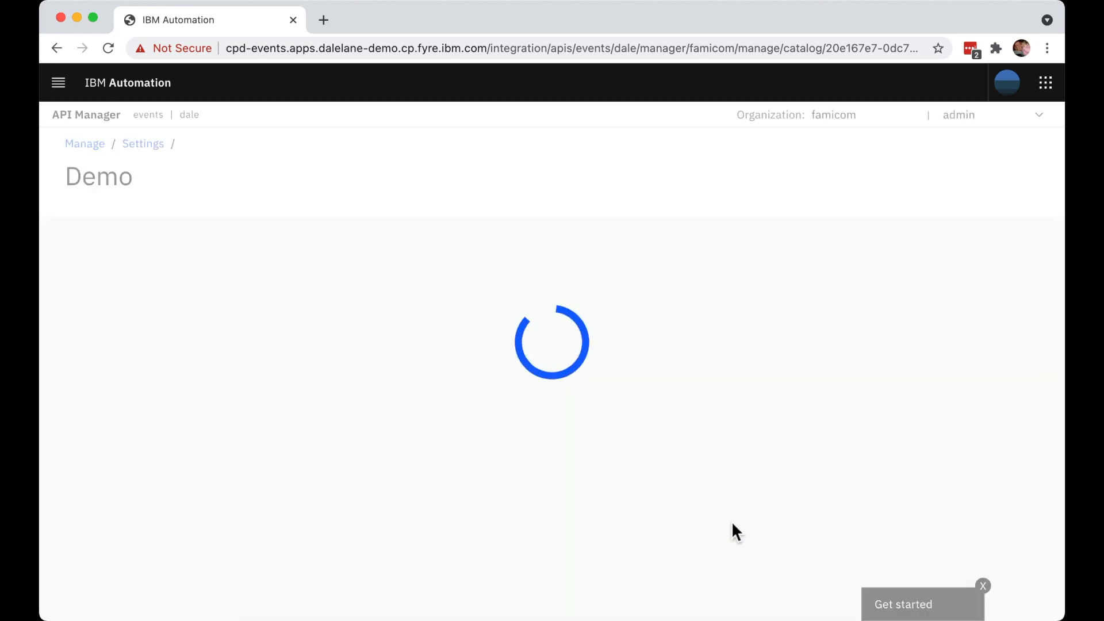